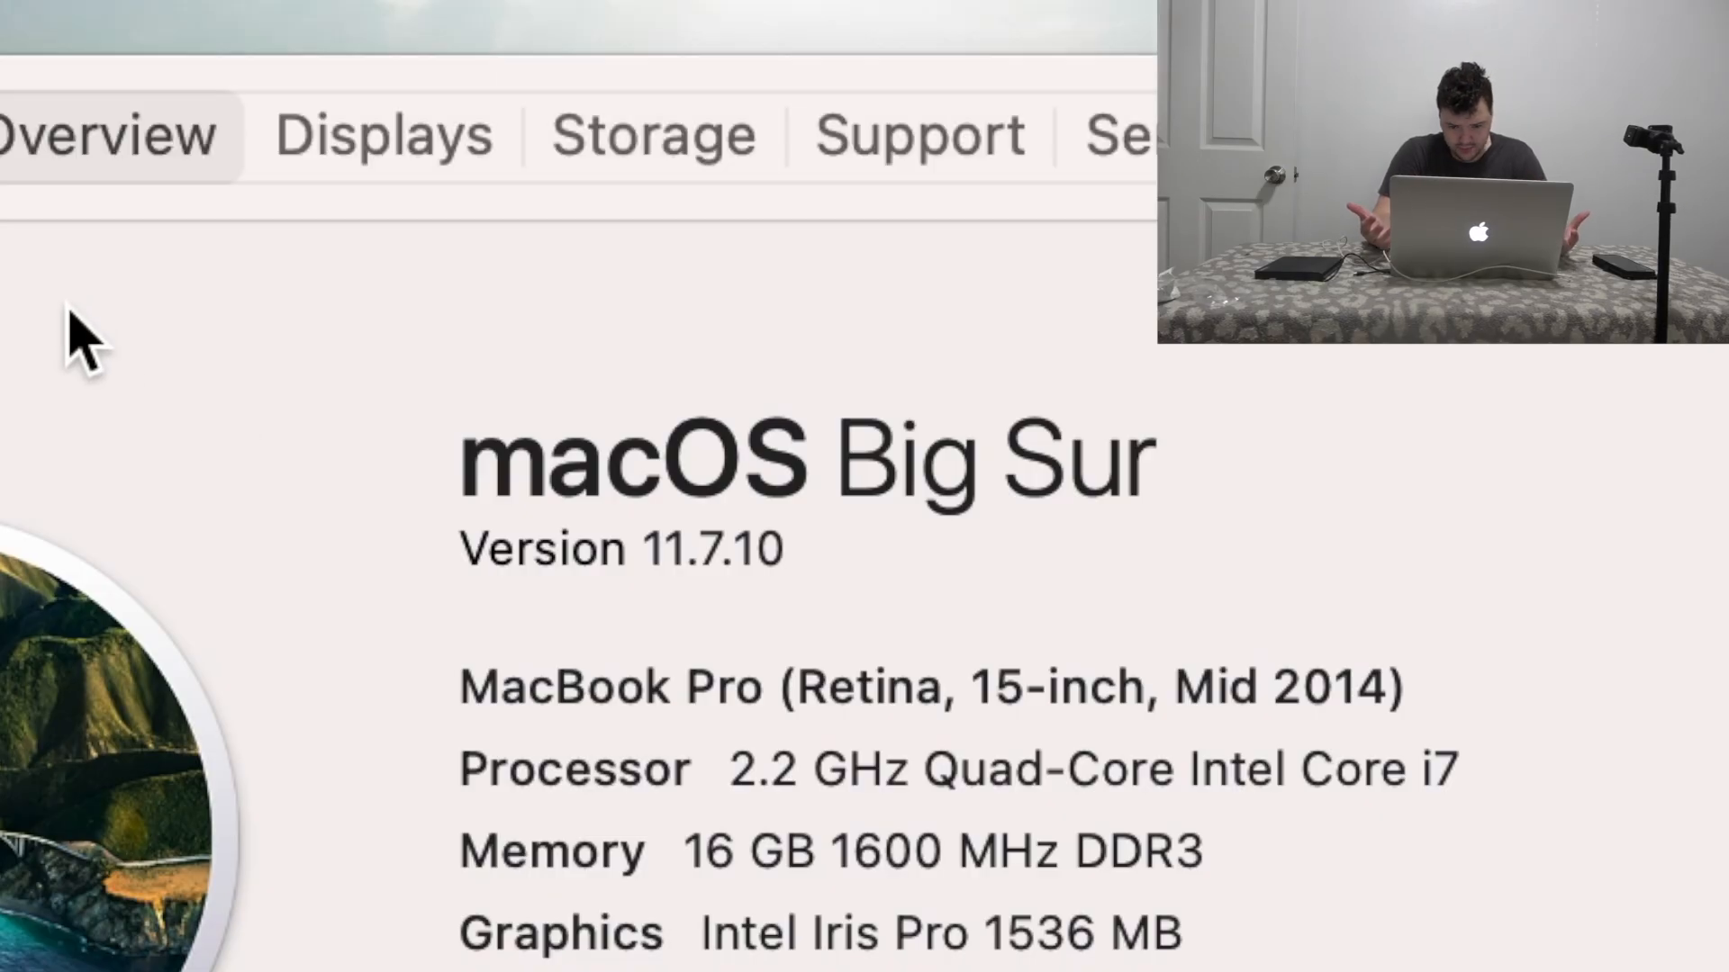
{"action": "mouse_move", "coordinate": [1382, 876]}
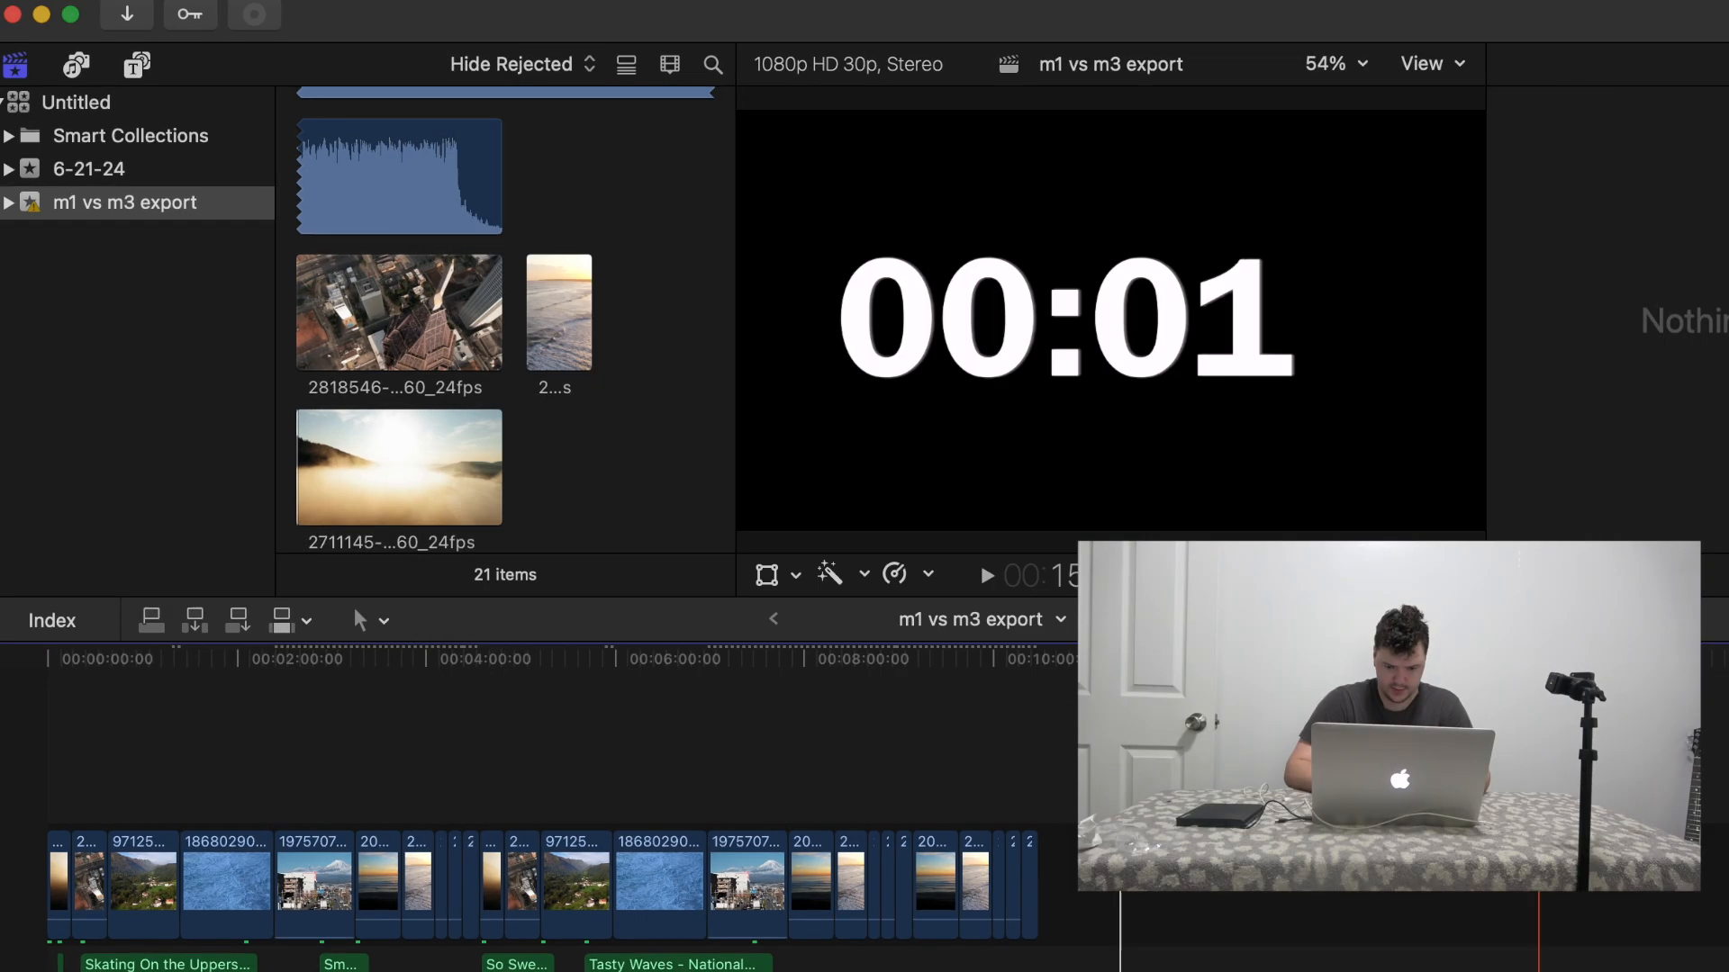
Step: Show the 'm1 vs m3 export' share progress in Background Tasks, sitting at 4%
{"action": "left_click", "coordinate": [254, 15]}
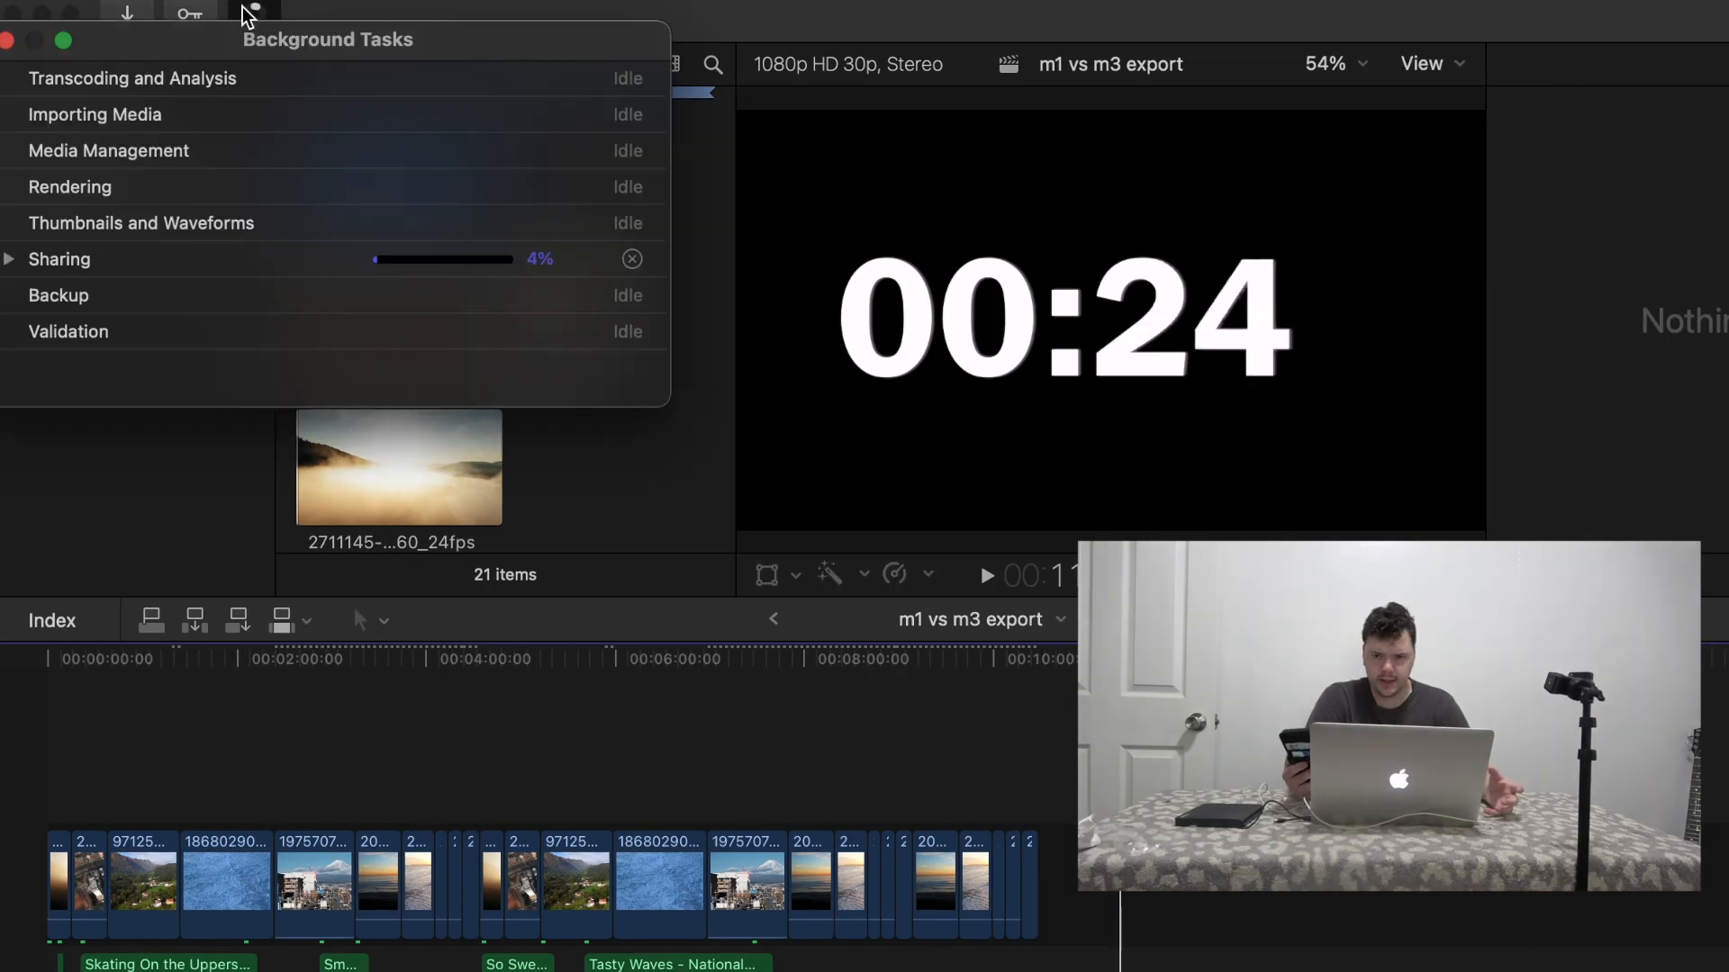